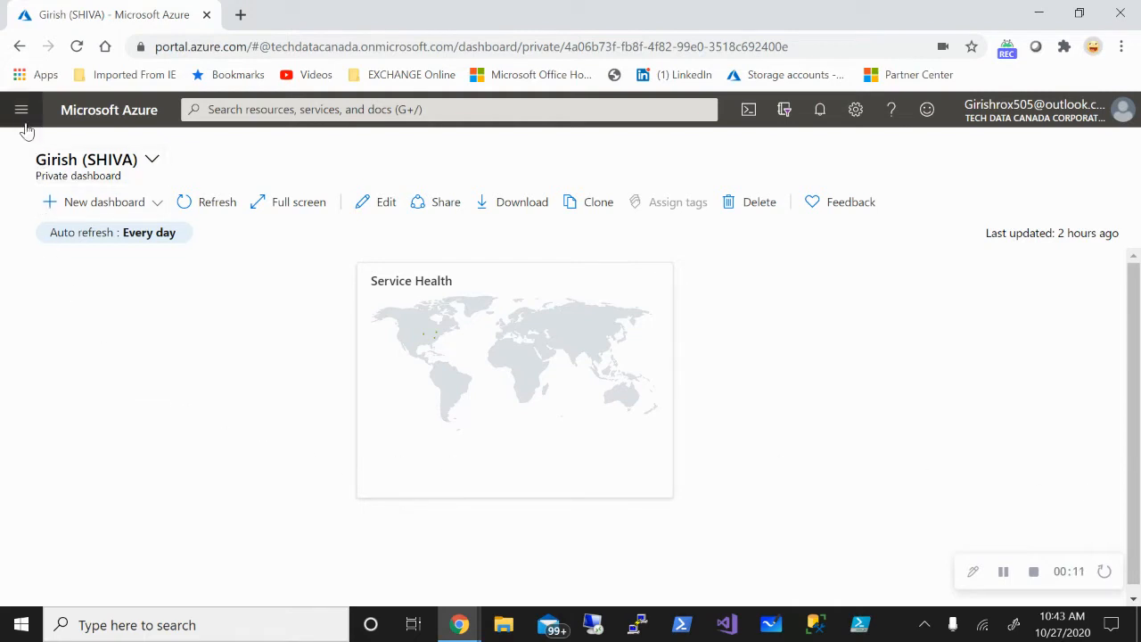
Go to Virtual machines from the portal menu and start adding a new virtual machine.
{"action": "left_click", "coordinate": [21, 109]}
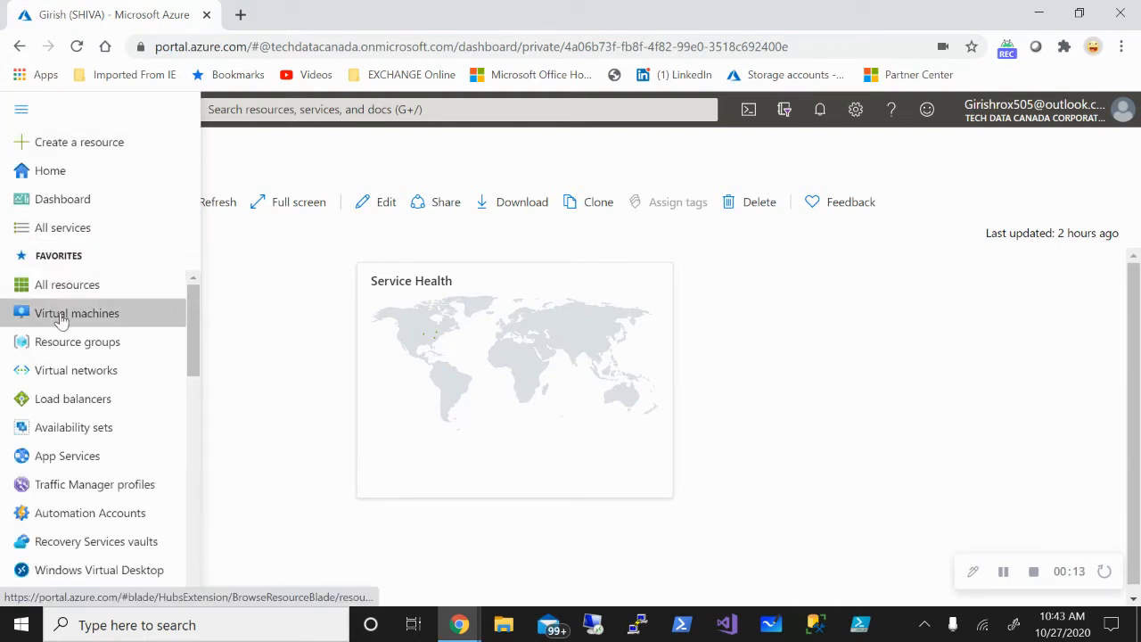
{"action": "left_click", "coordinate": [77, 313]}
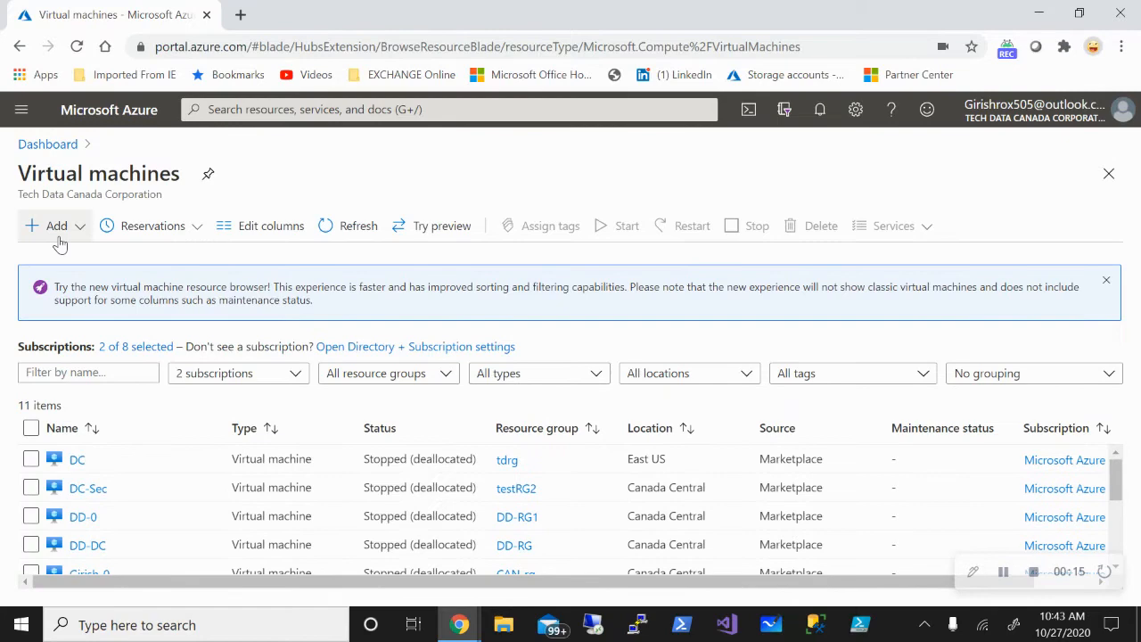
{"action": "left_click", "coordinate": [49, 225]}
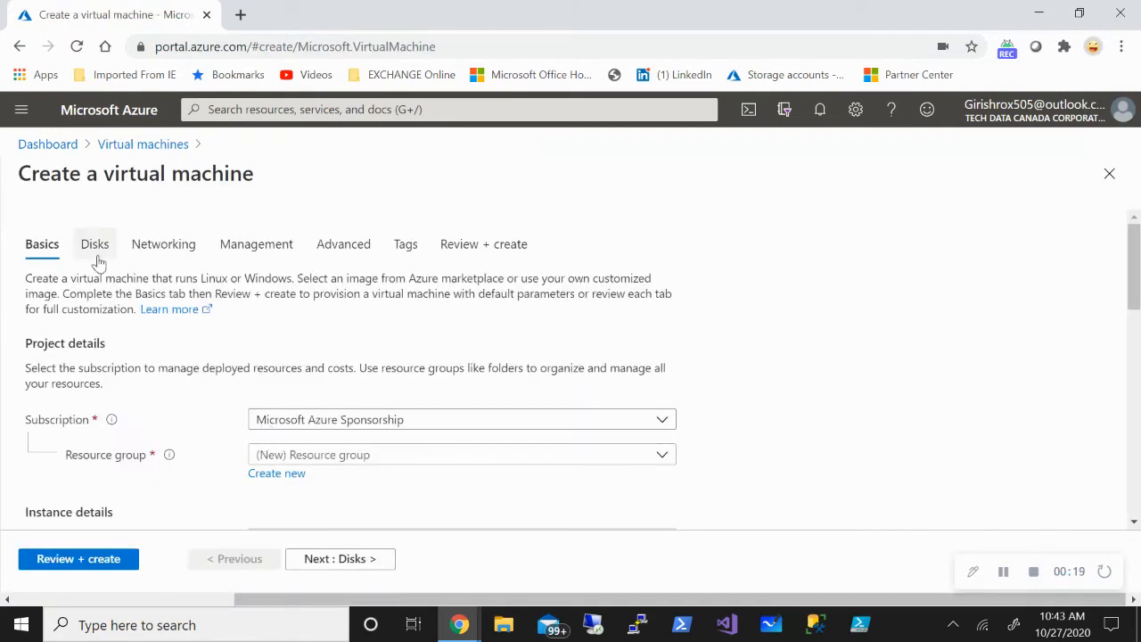
Review the Disks settings with Premium SSD as OS disk type, then return to the portal menu.
{"action": "left_click", "coordinate": [94, 244]}
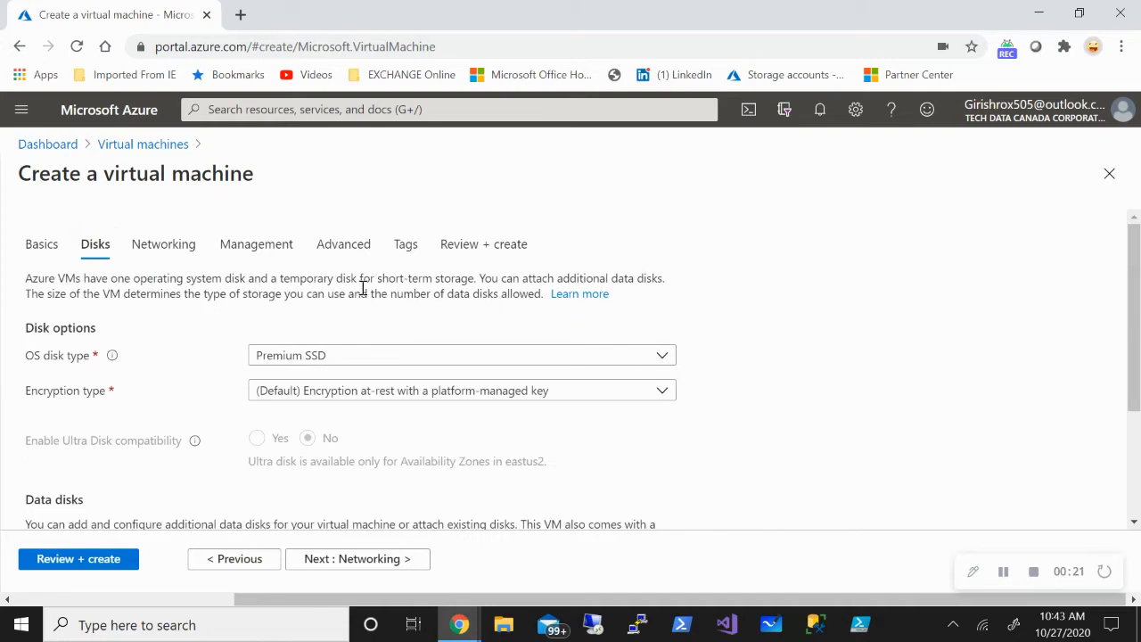
{"action": "mouse_move", "coordinate": [524, 437]}
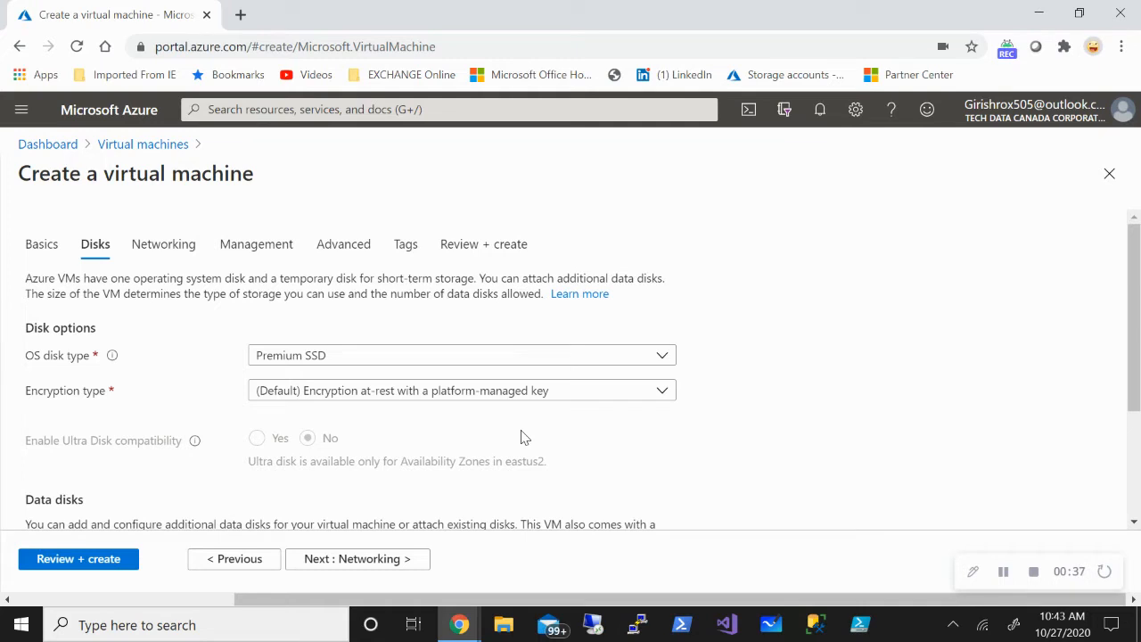
{"action": "left_click", "coordinate": [22, 108]}
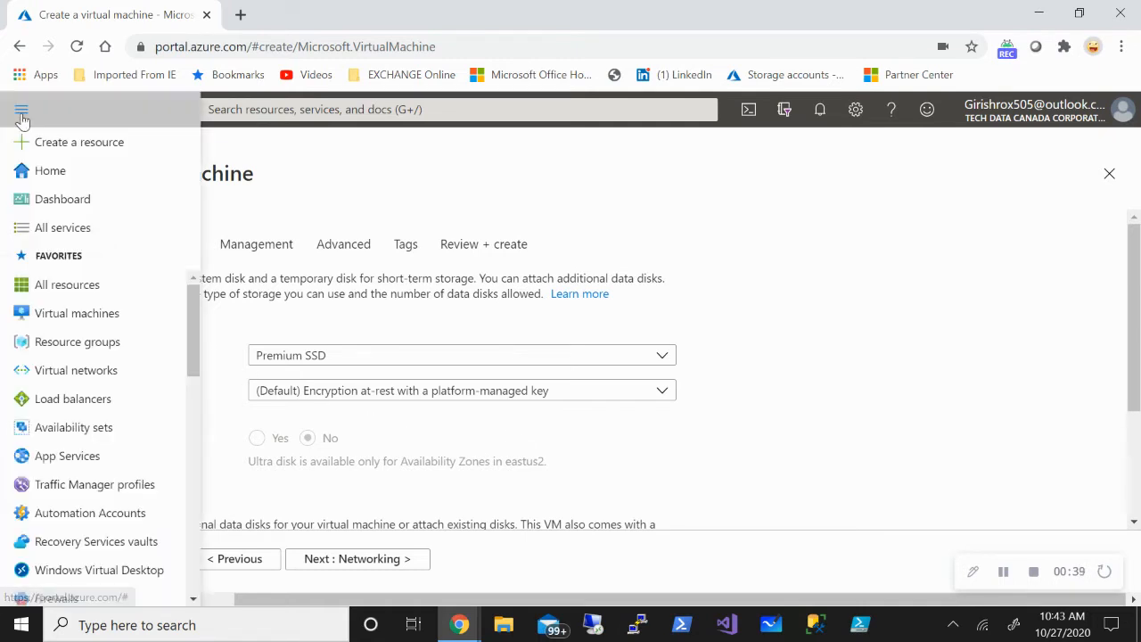
Find Marketplace via All services search 'mar' and open the Windows Server offering under Compute.
{"action": "left_click", "coordinate": [62, 227]}
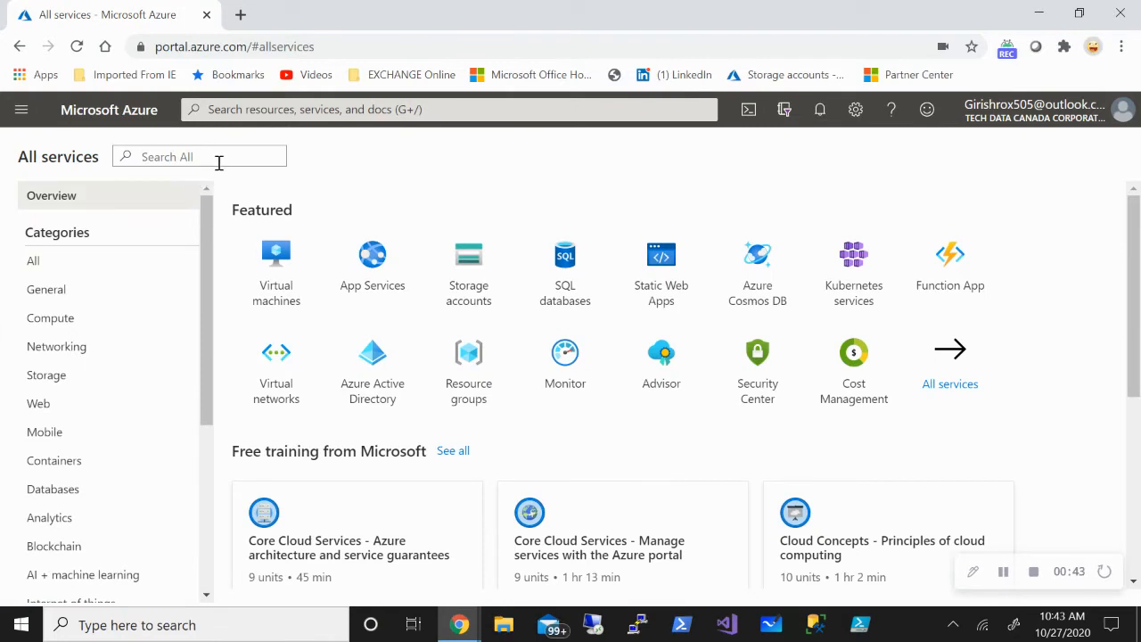
{"action": "type", "text": "mar"}
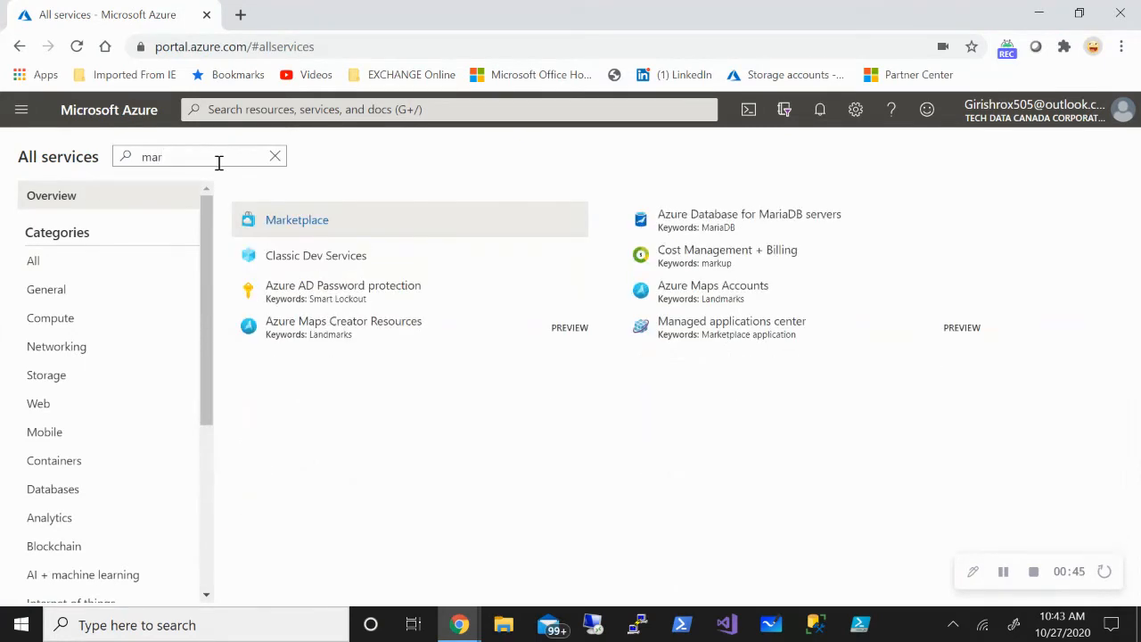
{"action": "left_click", "coordinate": [297, 219]}
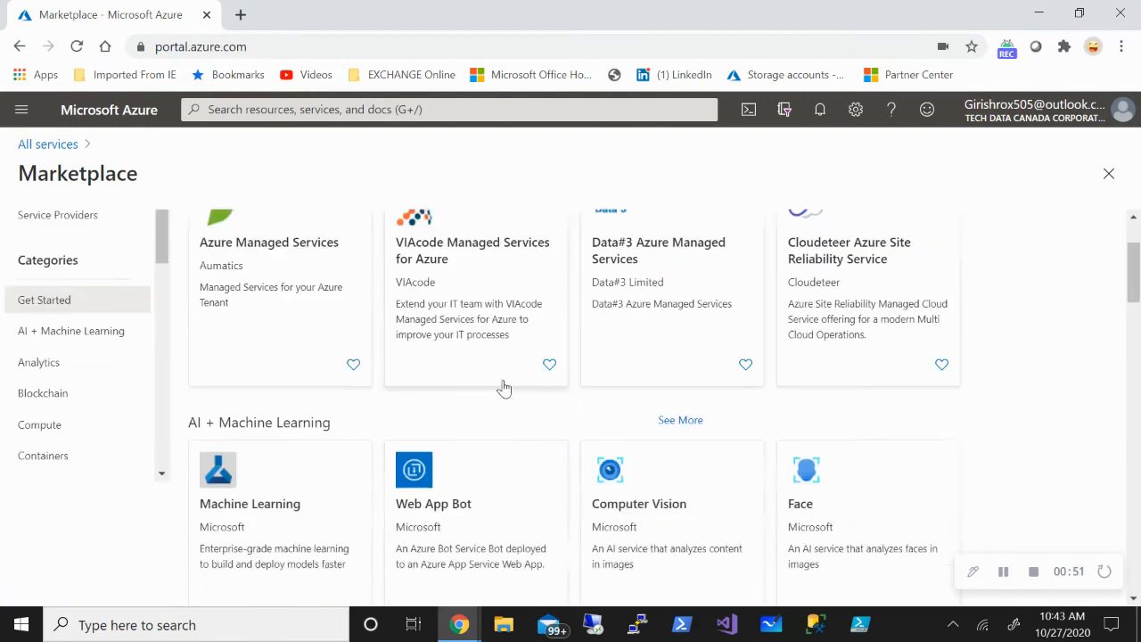
{"action": "scroll", "scroll_direction": "down", "scroll_amount": 3}
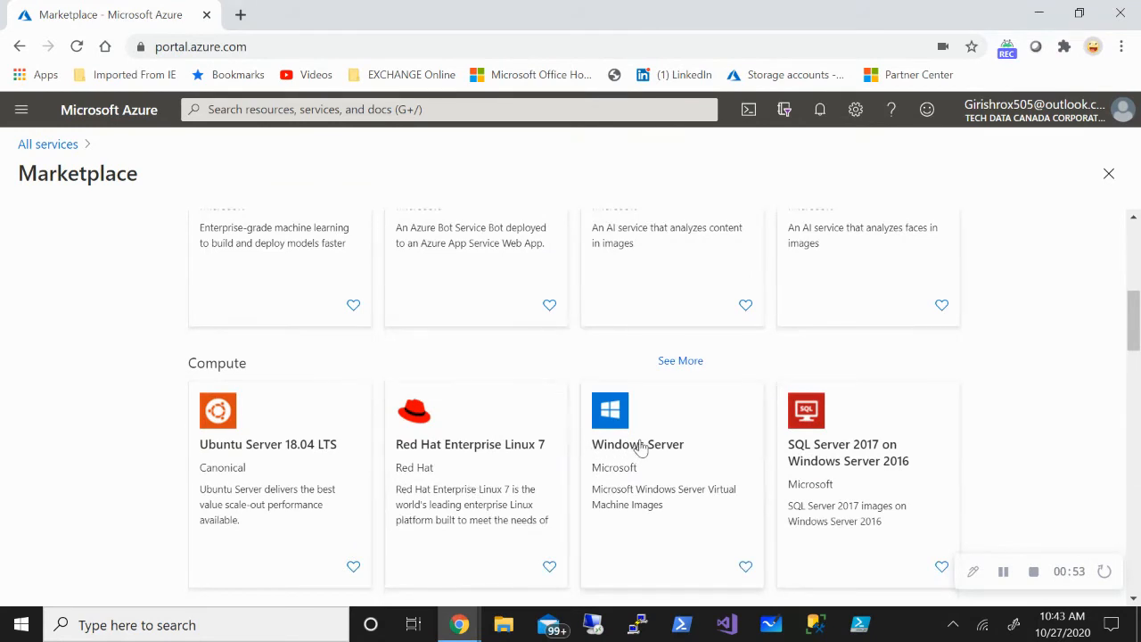
{"action": "left_click", "coordinate": [638, 444]}
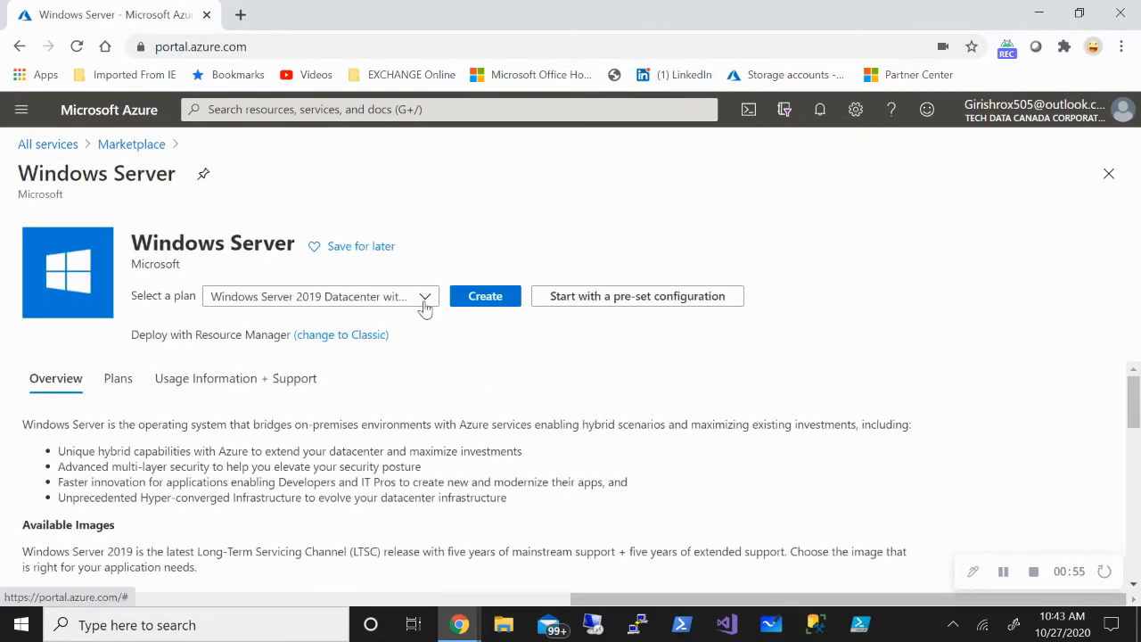
Select the [smalldisk] Windows Server 2019 Datacenter plan from the Select a plan list.
{"action": "left_click", "coordinate": [425, 295]}
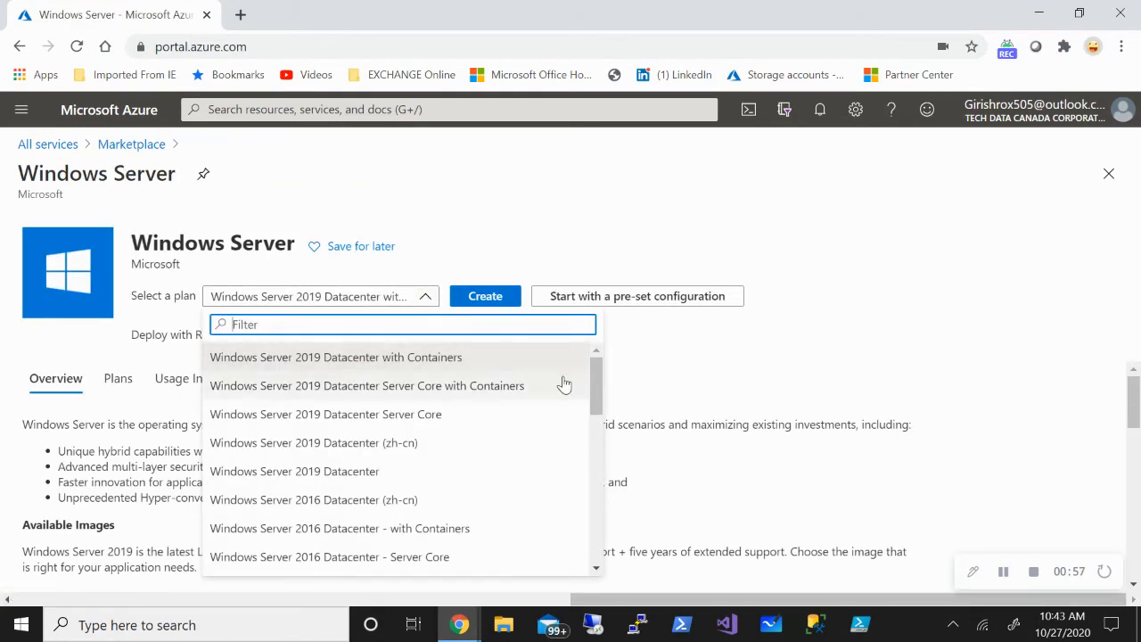
{"action": "scroll", "scroll_direction": "down", "scroll_amount": 3}
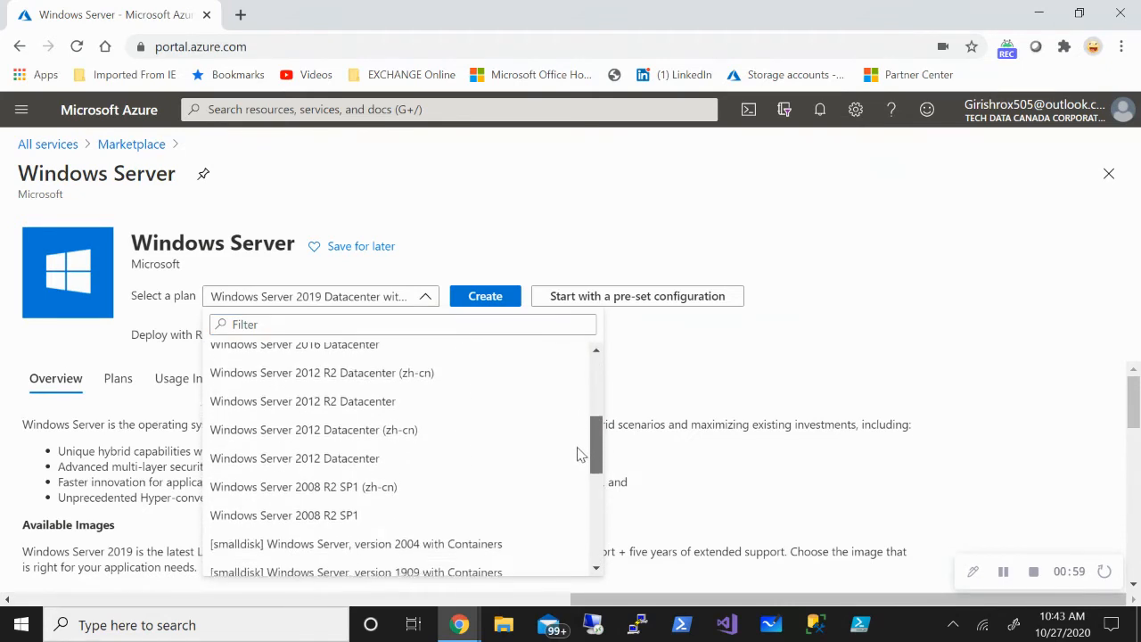
{"action": "scroll", "scroll_direction": "down", "scroll_amount": 3}
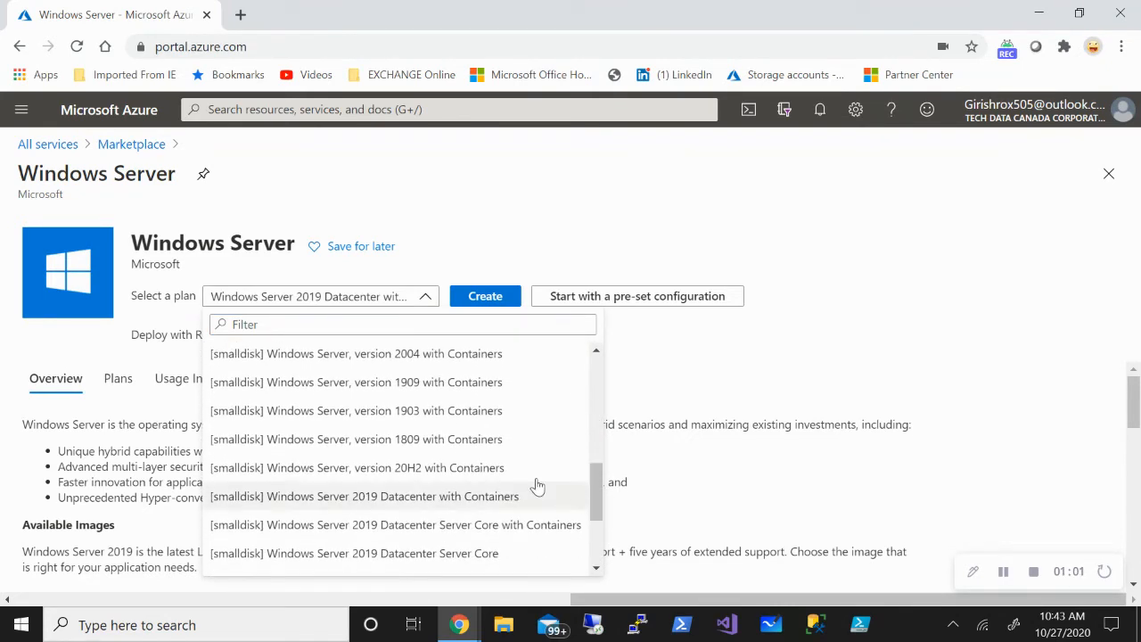
{"action": "mouse_move", "coordinate": [238, 368]}
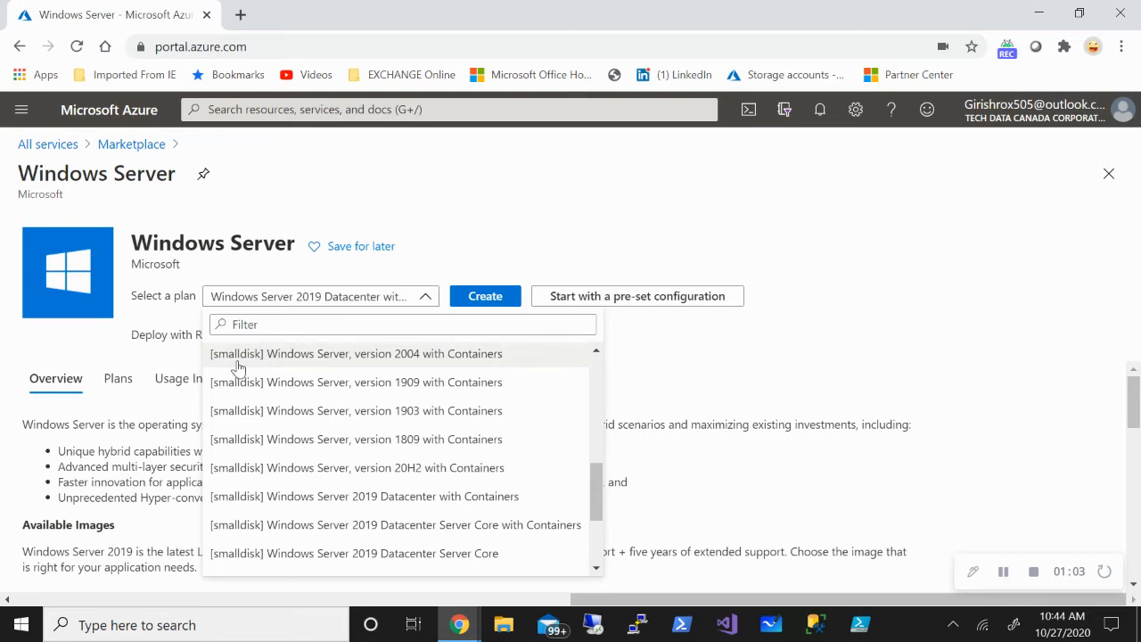
{"action": "mouse_move", "coordinate": [241, 369]}
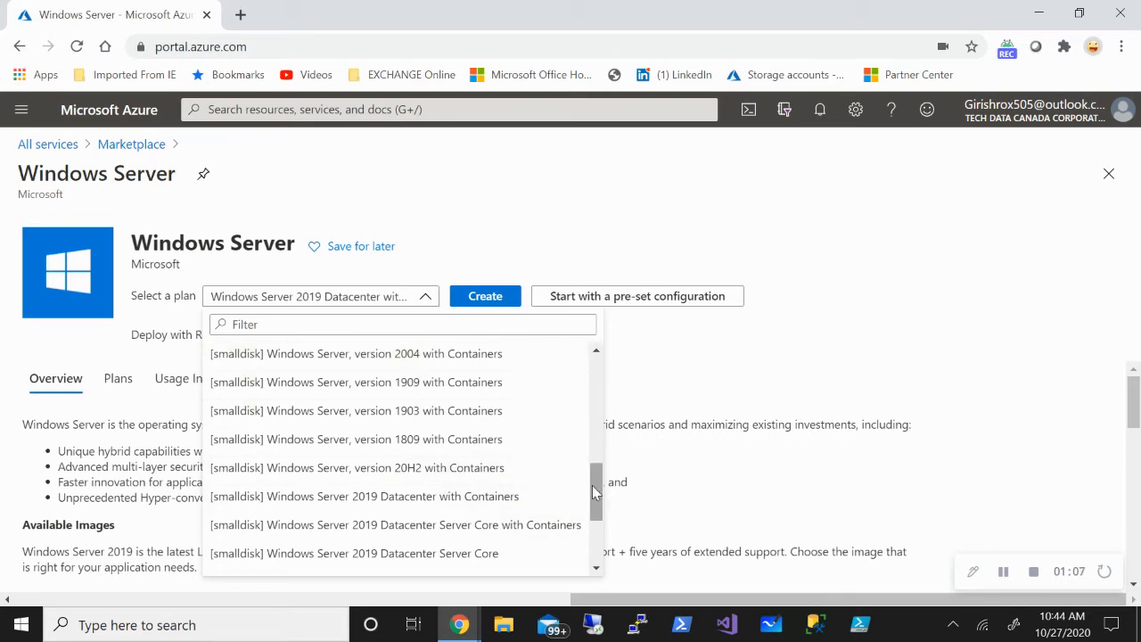
{"action": "scroll", "scroll_direction": "down", "scroll_amount": 3}
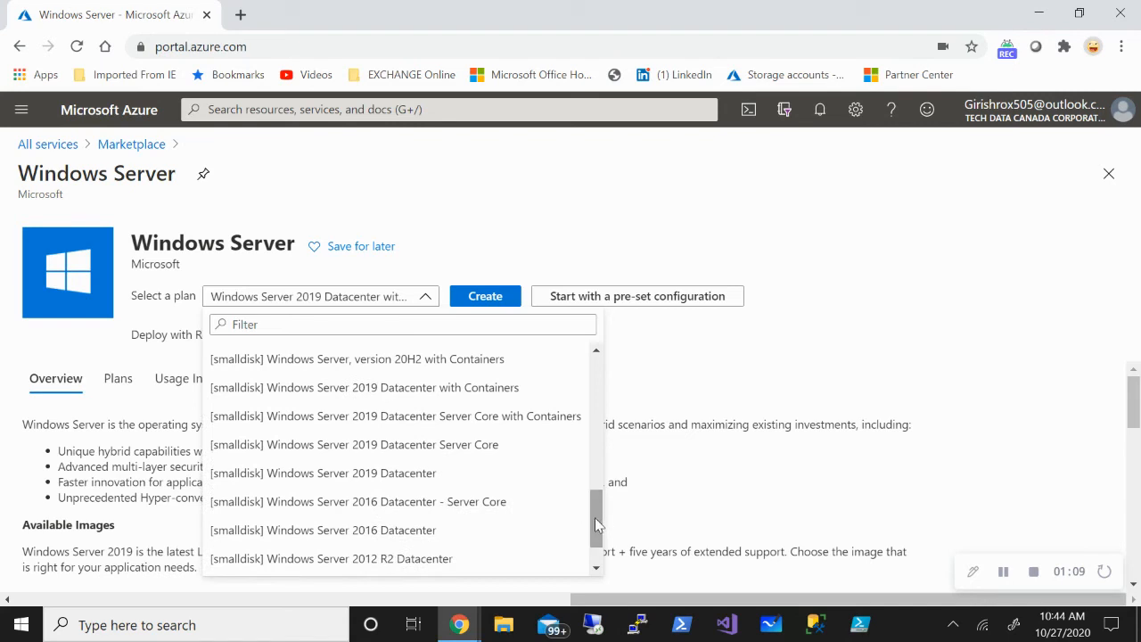
{"action": "mouse_move", "coordinate": [323, 472]}
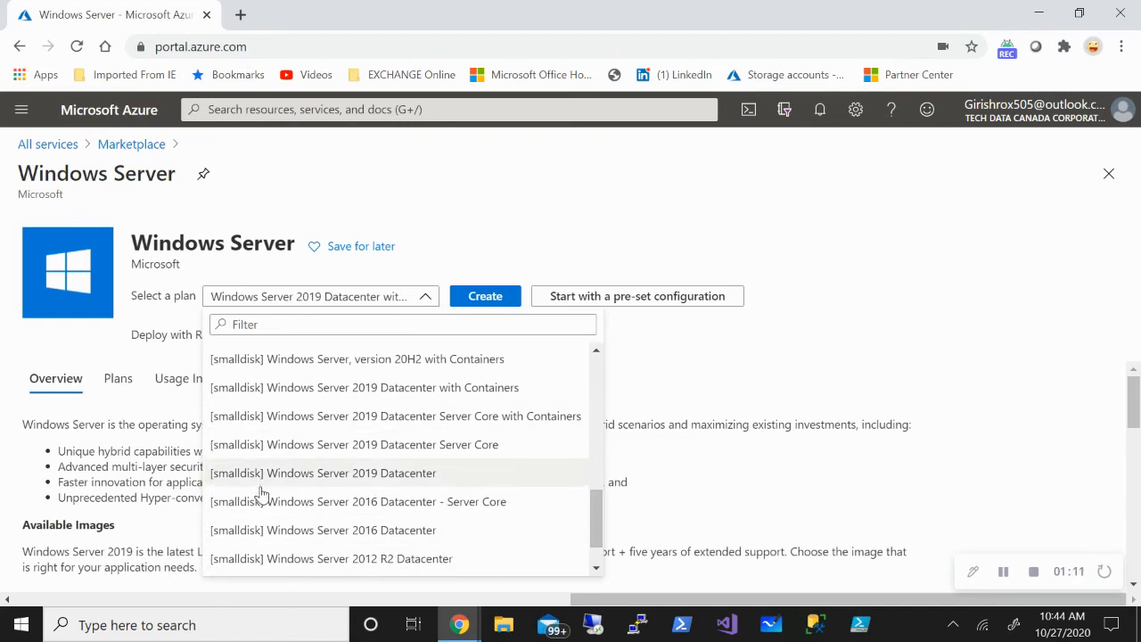
{"action": "mouse_move", "coordinate": [254, 493]}
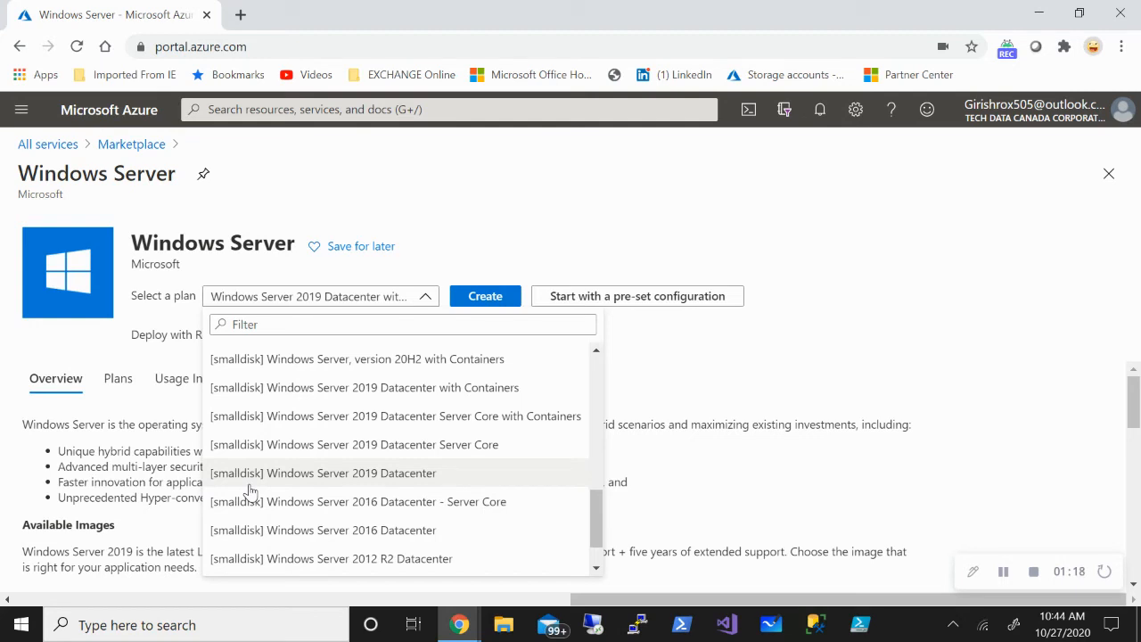
{"action": "mouse_move", "coordinate": [235, 486]}
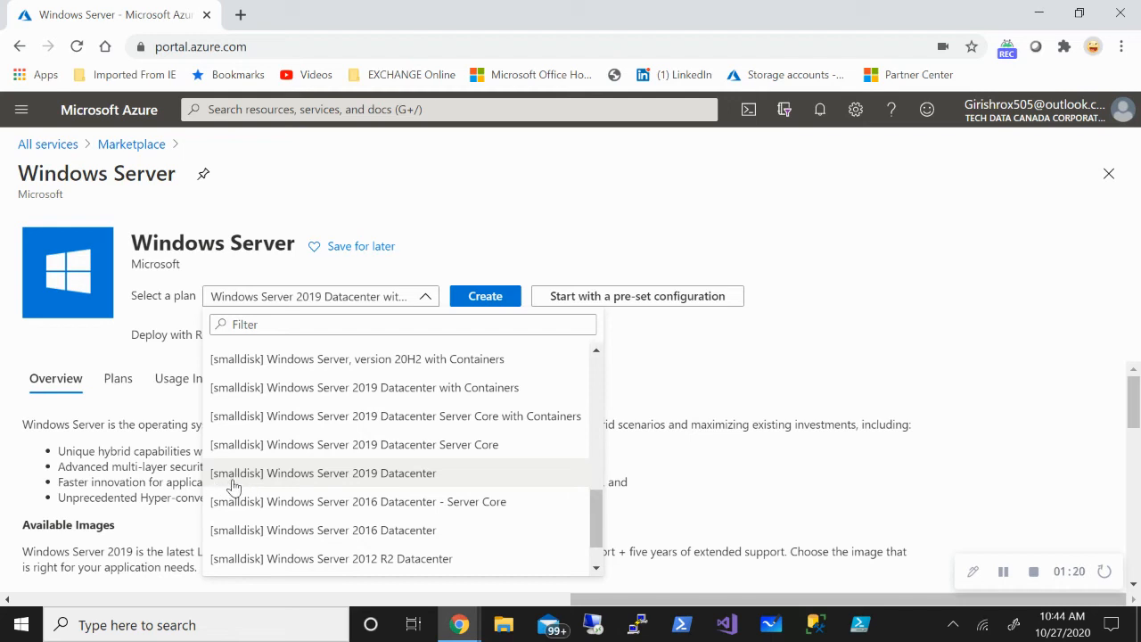
{"action": "left_click", "coordinate": [323, 472]}
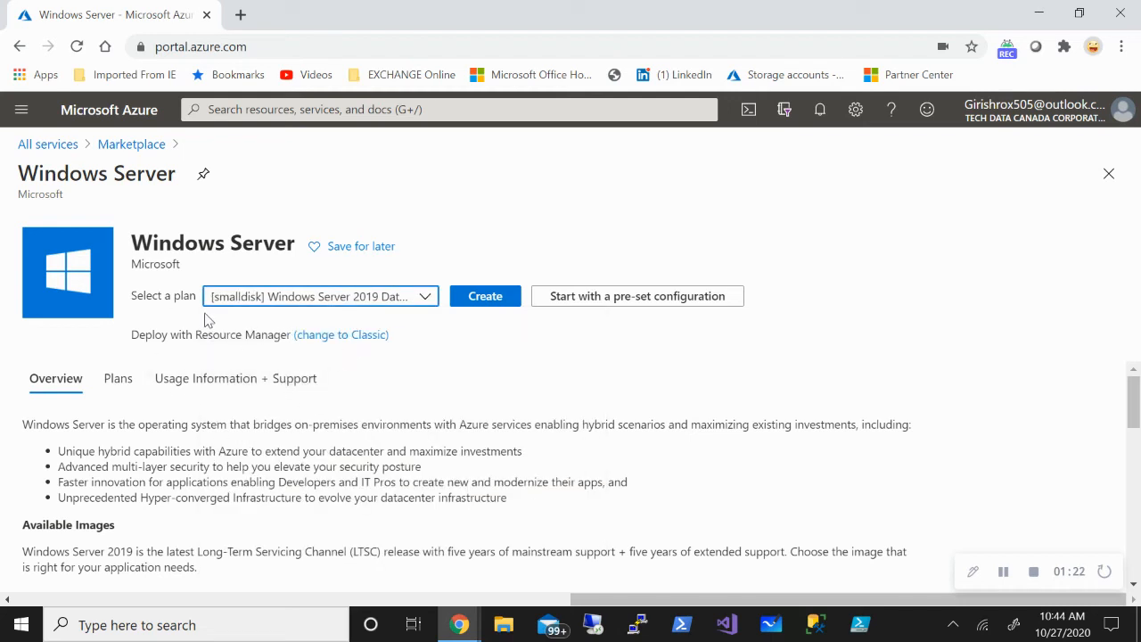
{"action": "mouse_move", "coordinate": [105, 338]}
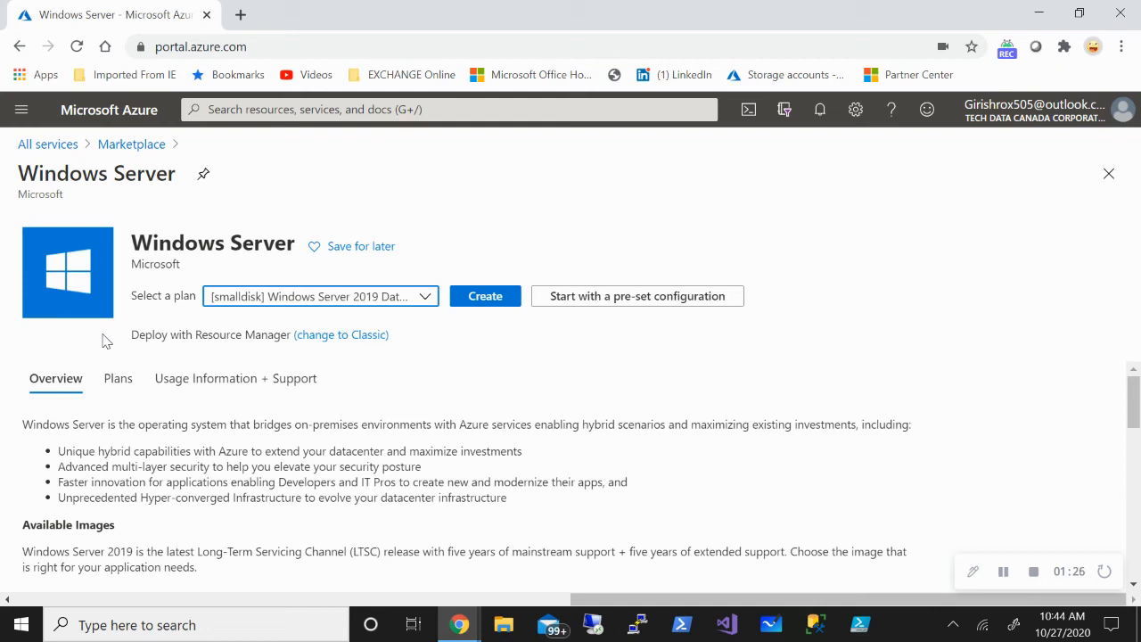
{"action": "mouse_move", "coordinate": [333, 359]}
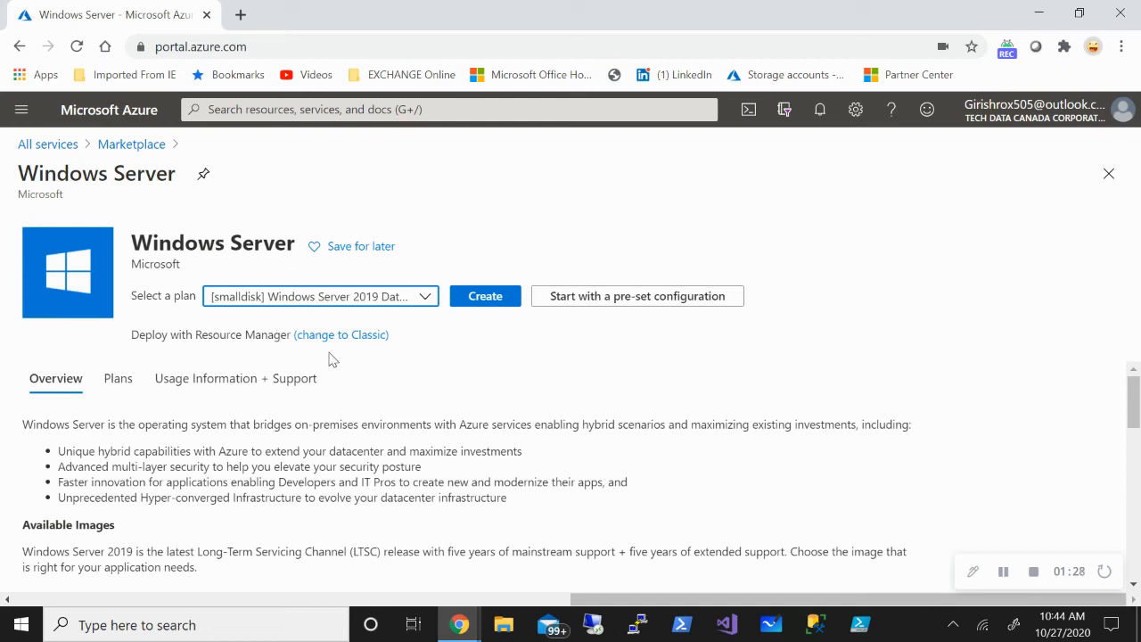
{"action": "mouse_move", "coordinate": [409, 367]}
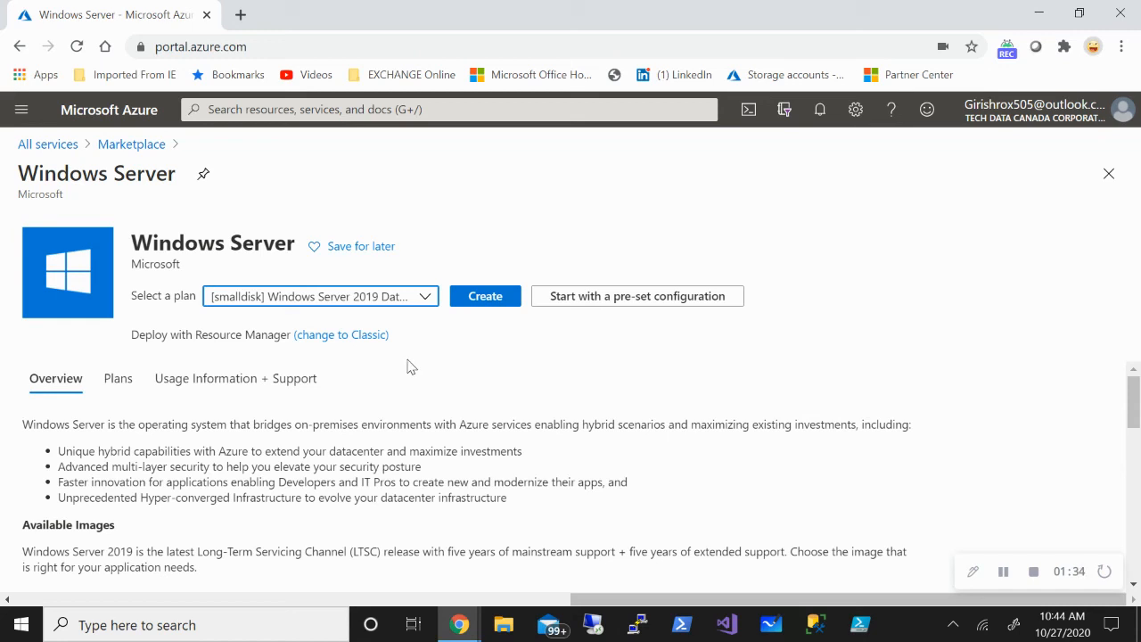
{"action": "mouse_move", "coordinate": [20, 108]}
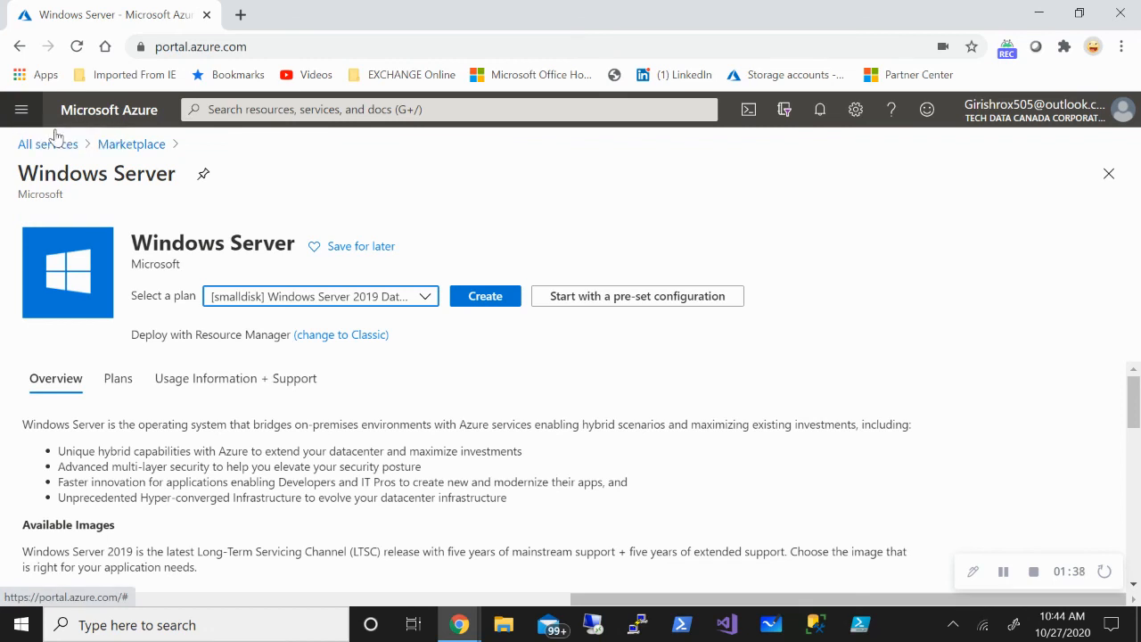
{"action": "mouse_move", "coordinate": [622, 423]}
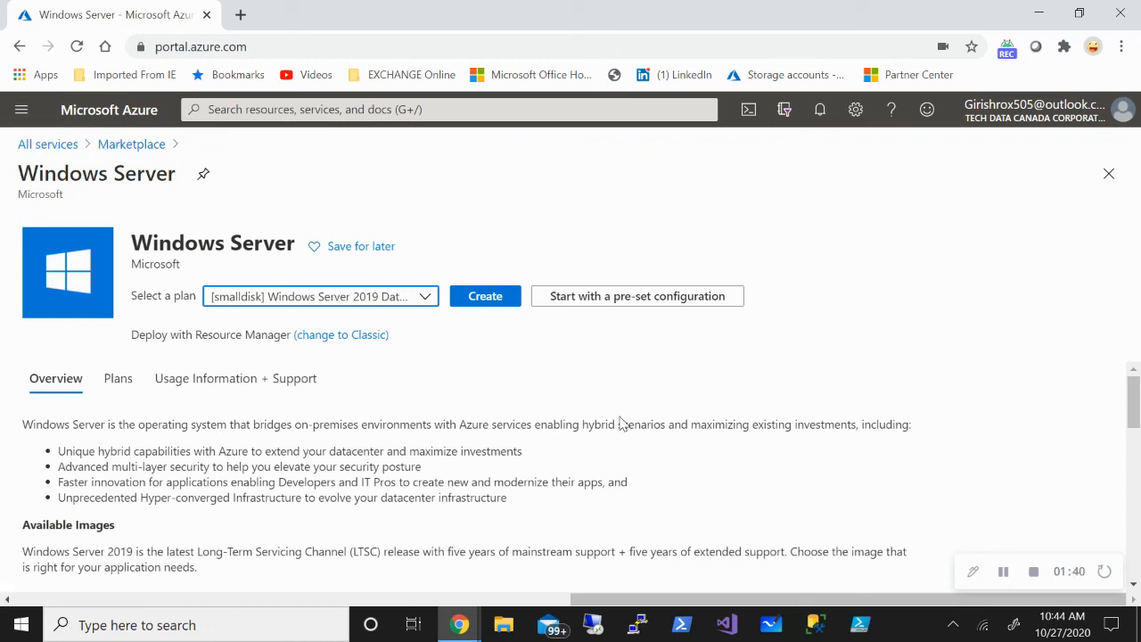
{"action": "mouse_move", "coordinate": [1000, 589]}
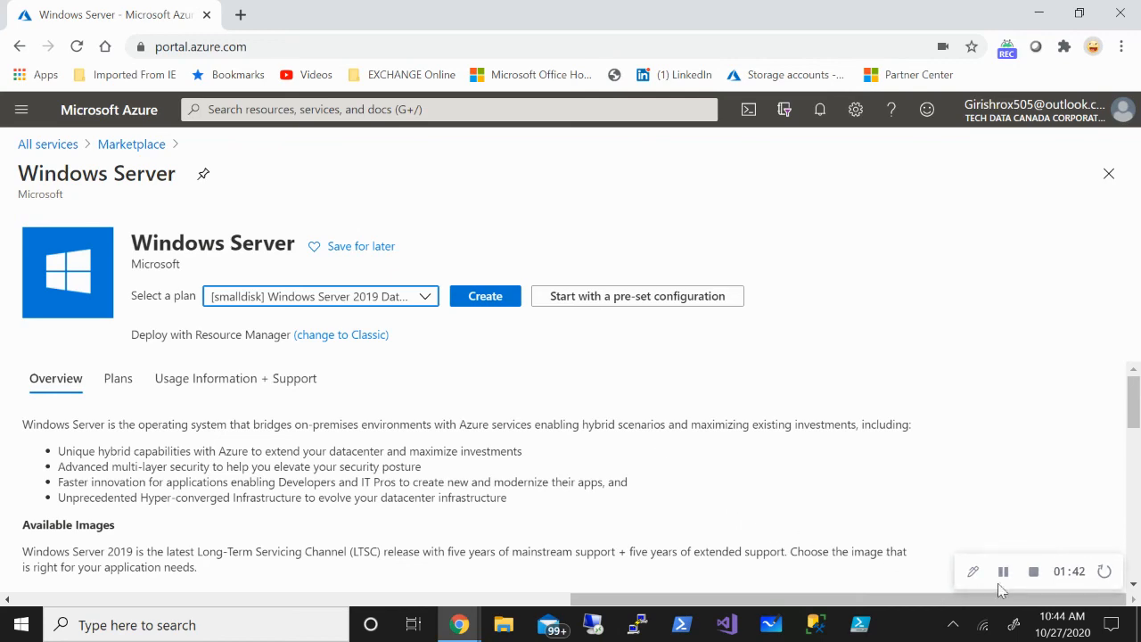